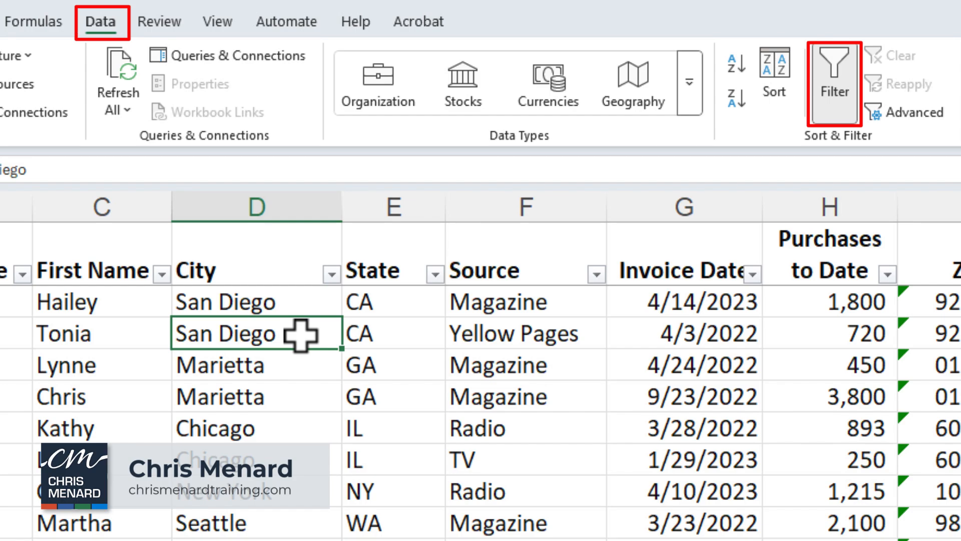
mouse_move(377, 336)
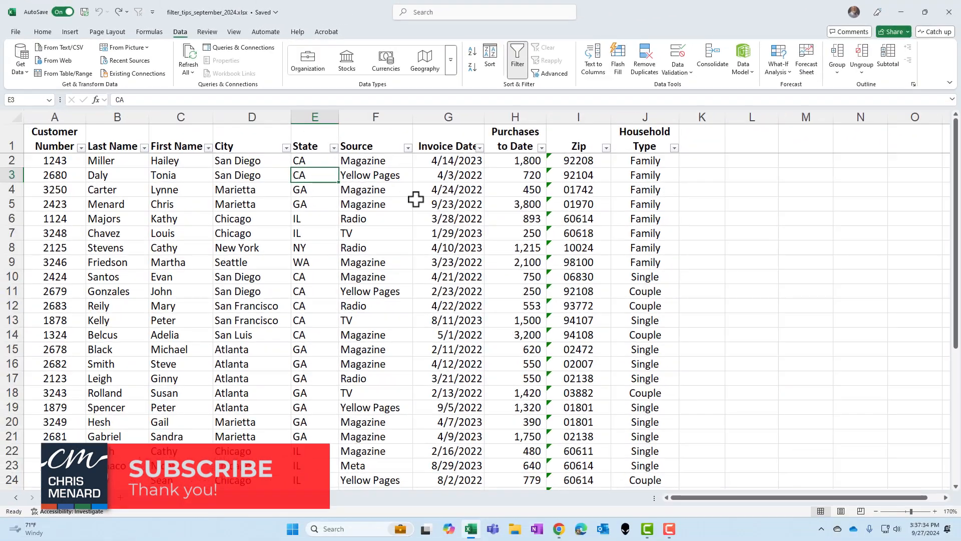
mouse_move(329, 150)
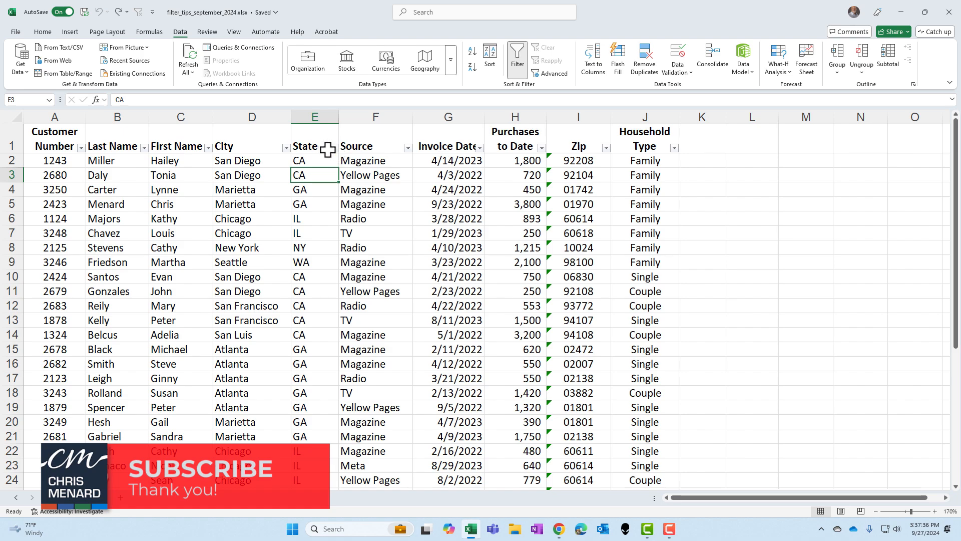
Step: Filter the State column to GA and bring up the row options for the visible GA rows
click(323, 146)
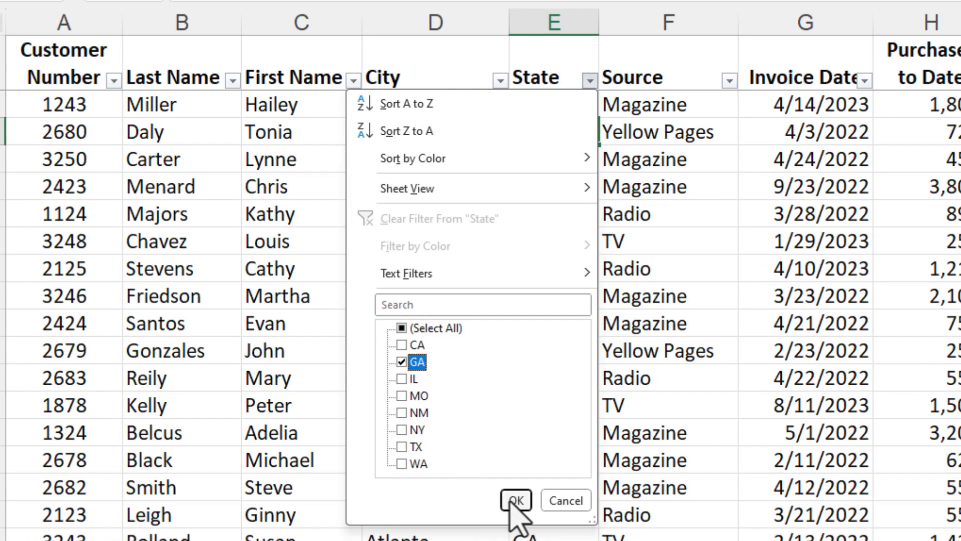
click(515, 500)
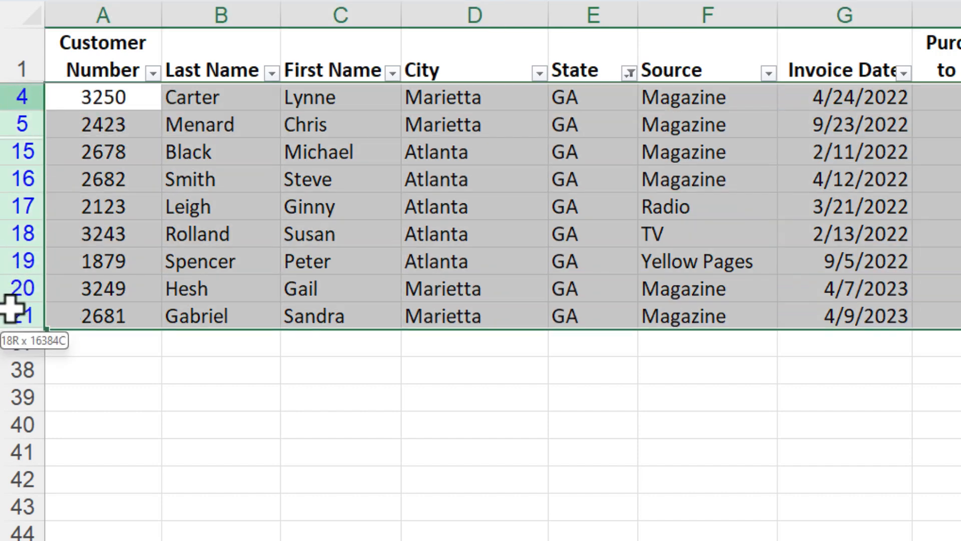
right_click(184, 221)
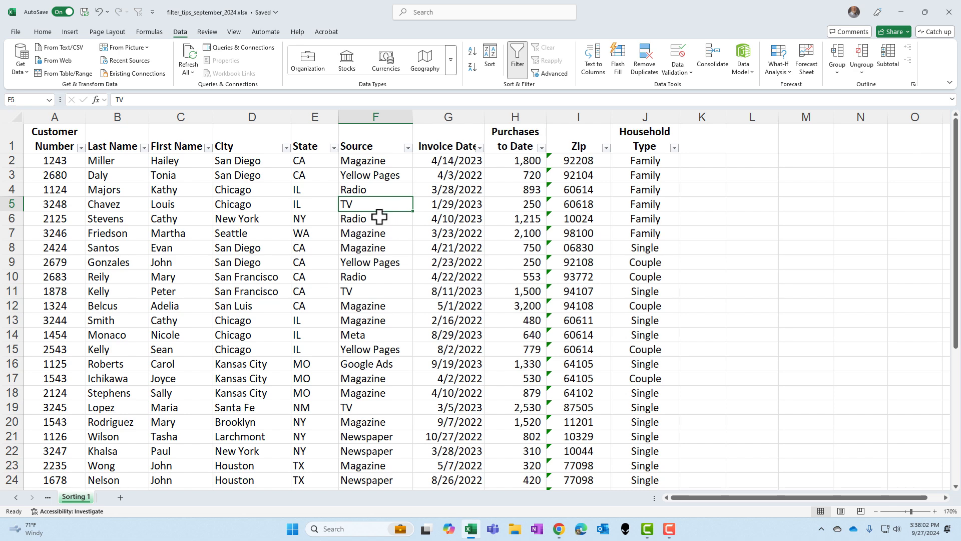
scroll(down, 3)
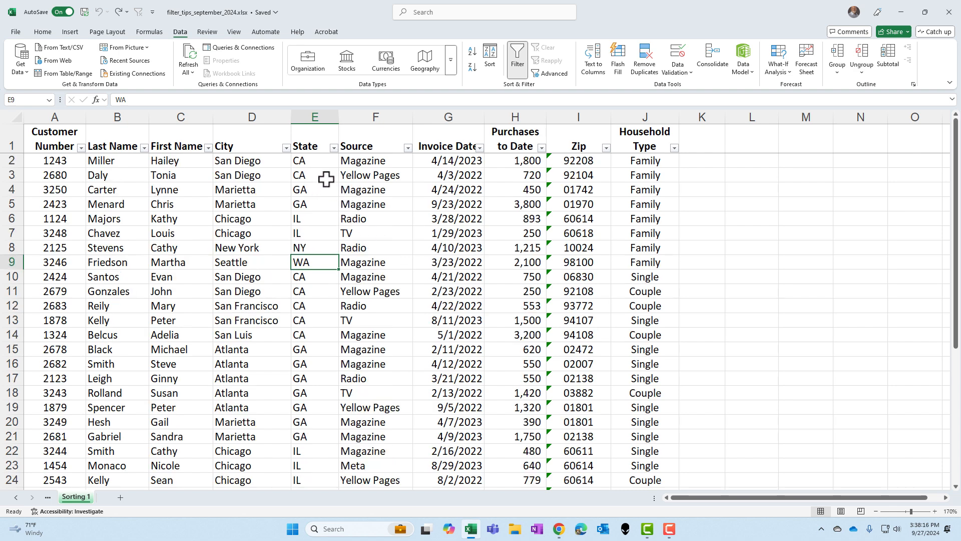
Step: Filter State to GA only, then select and copy the nine visible GA records
click(333, 147)
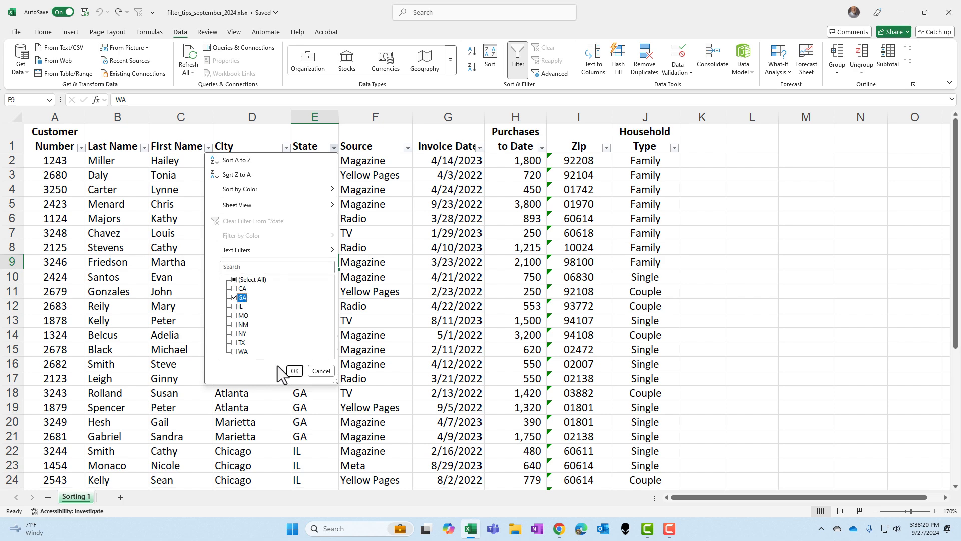
click(294, 370)
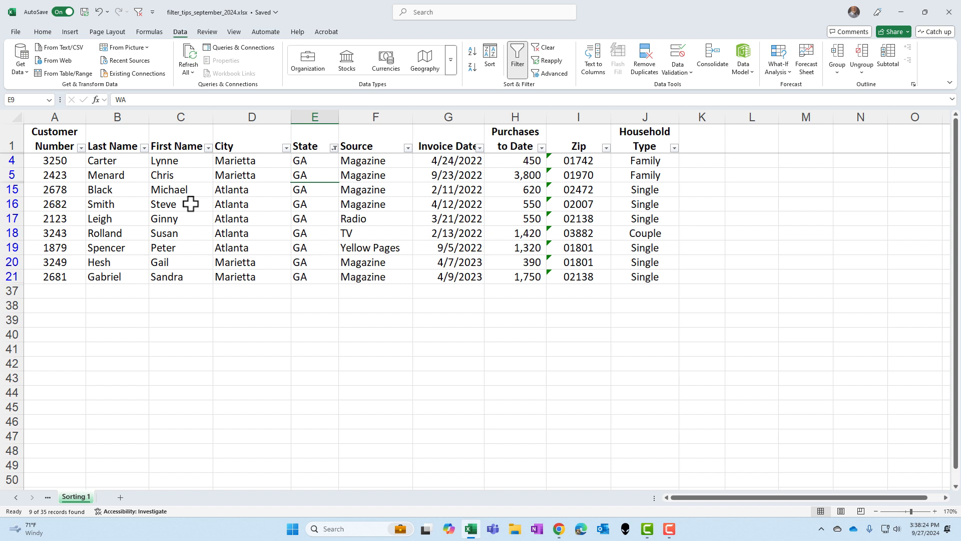
click(180, 203)
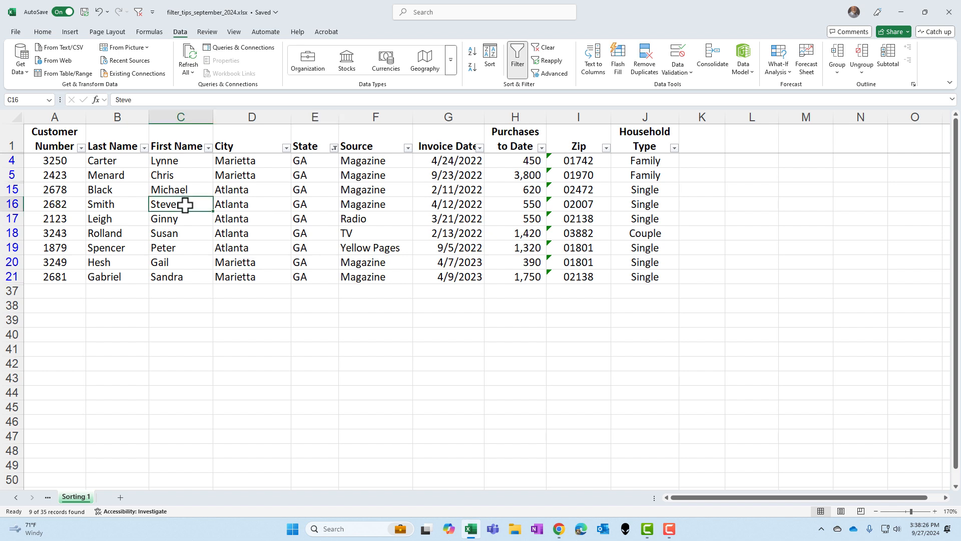
key(ctrl+a)
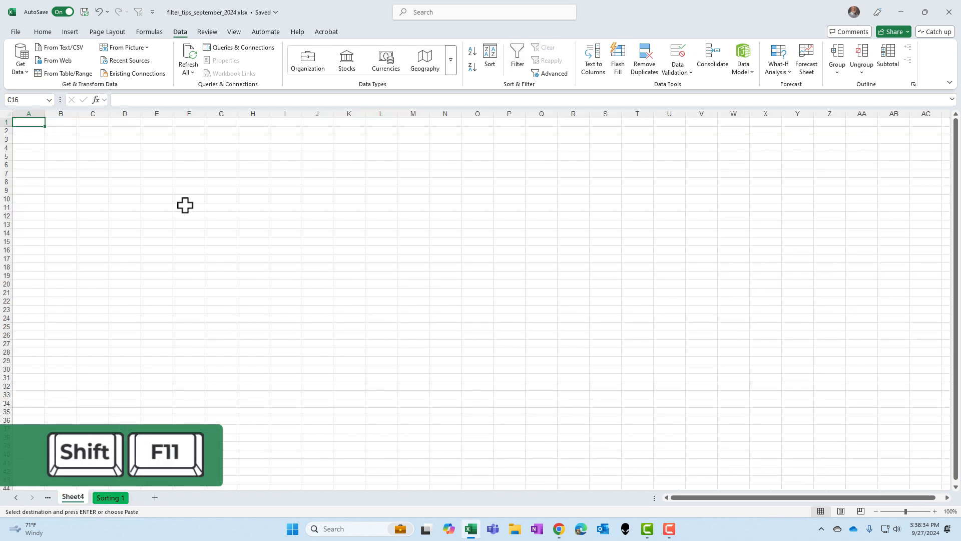
Step: Paste the nine GA records with headings into Sheet4 and return to Sorting 1
key(ctrl+v)
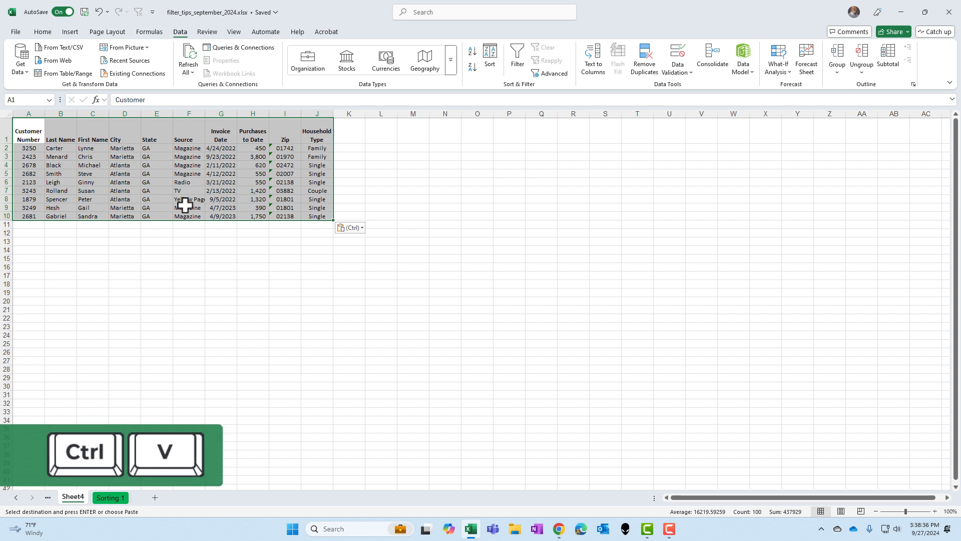
click(934, 514)
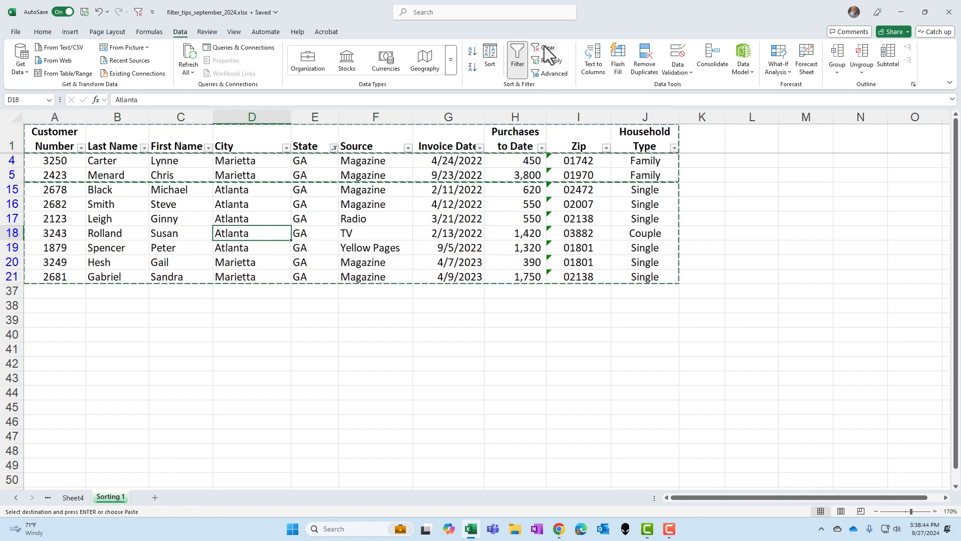
Step: Clear the GA filter to show all records and select the State column
click(545, 49)
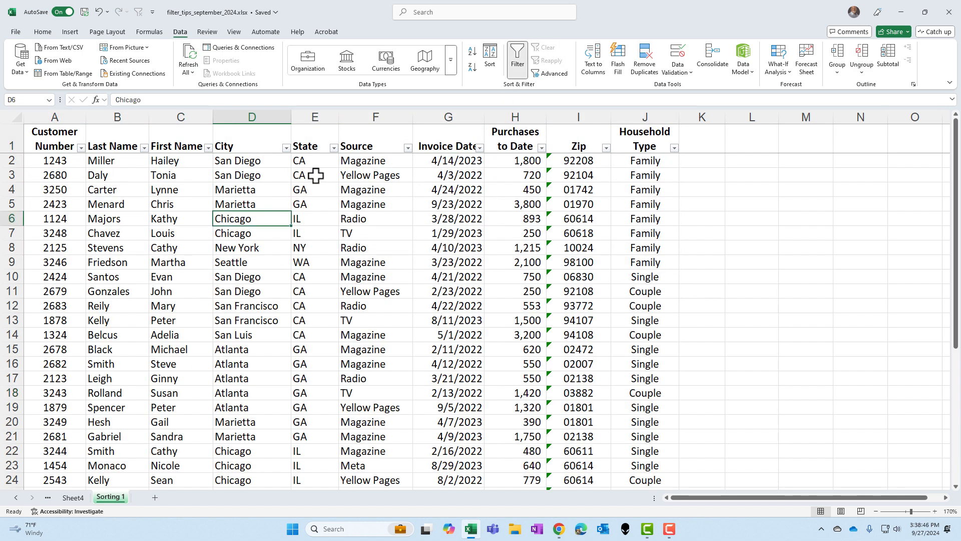
click(313, 161)
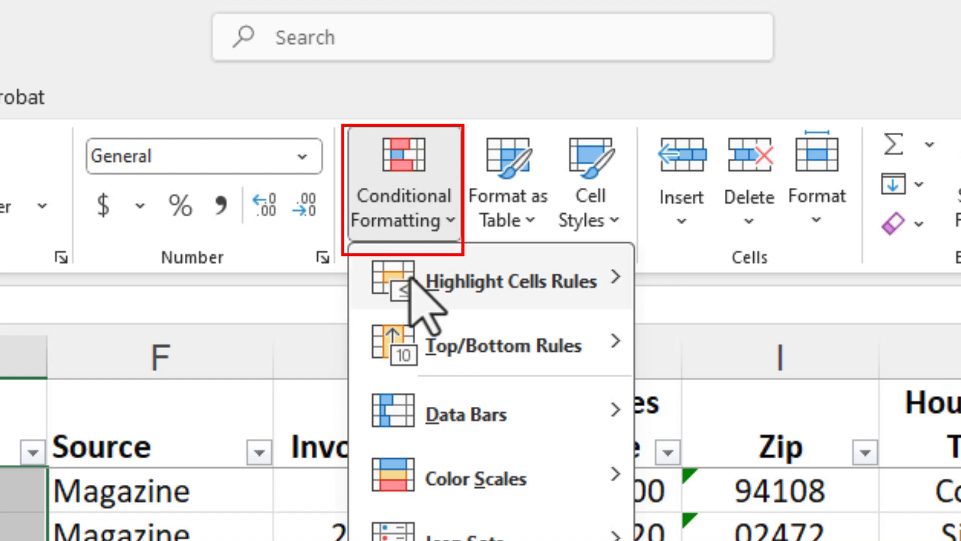
mouse_move(509, 281)
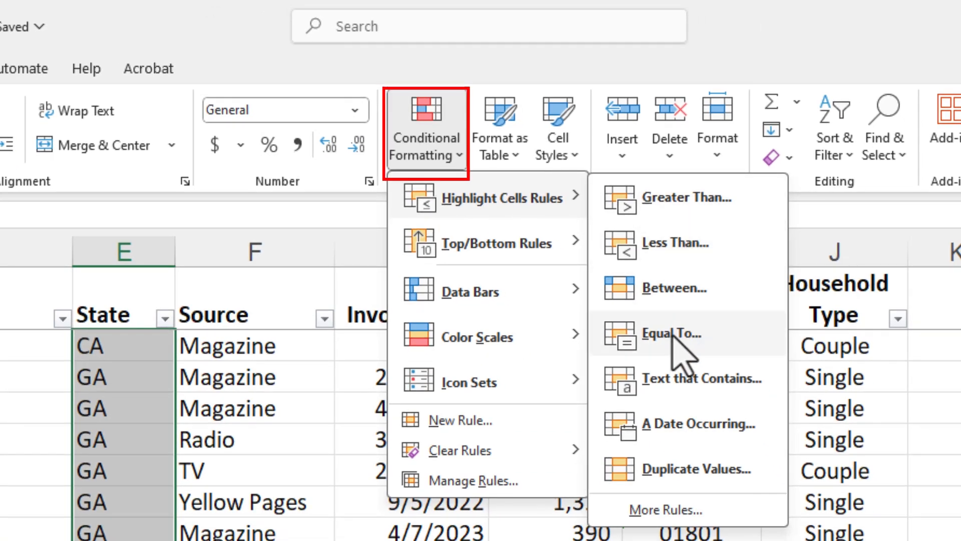
Step: Add Equal To rules giving GA and CA State cells light red fill with dark red text
click(671, 333)
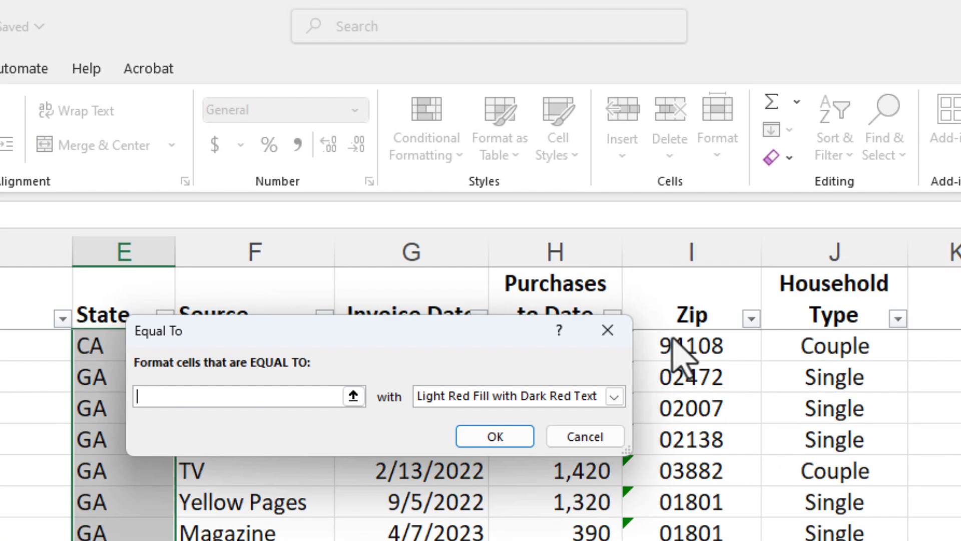
text(GA)
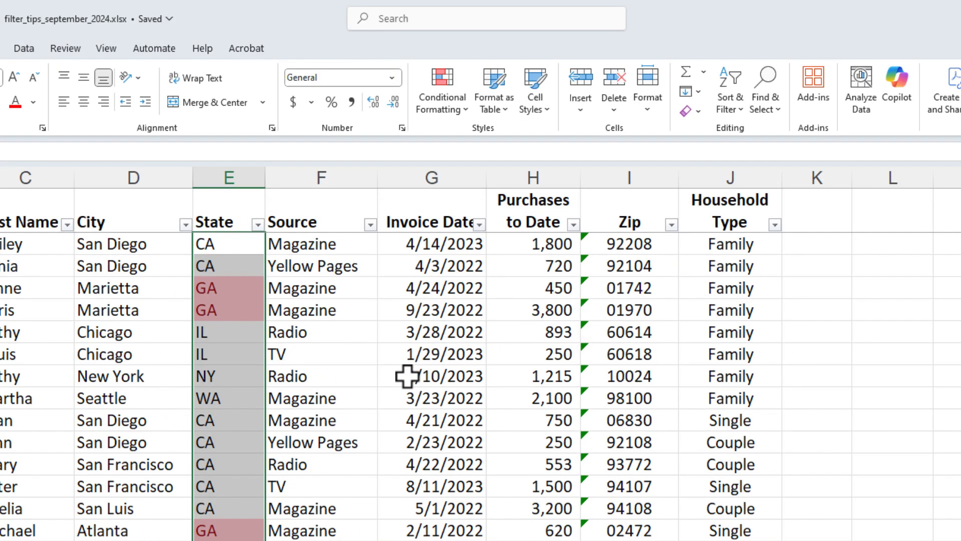
click(440, 90)
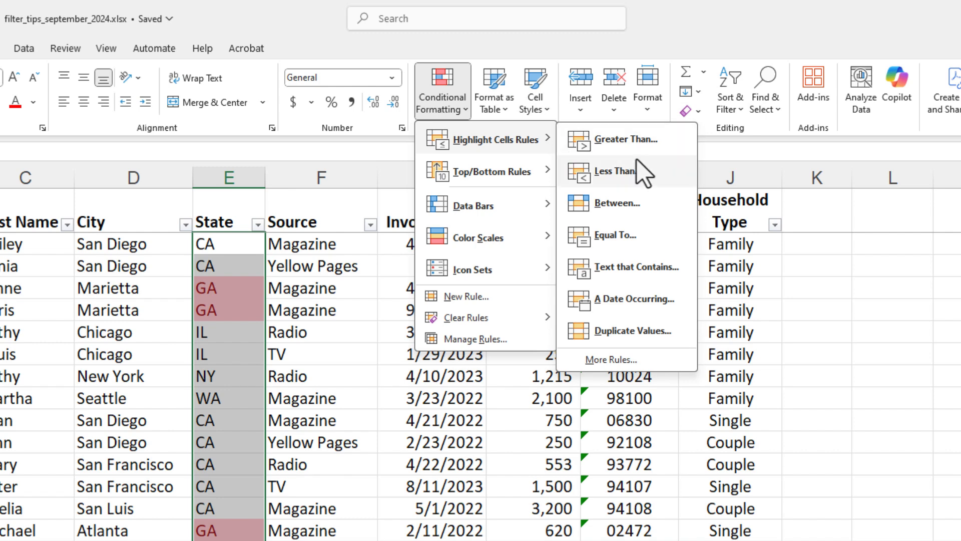
mouse_move(628, 172)
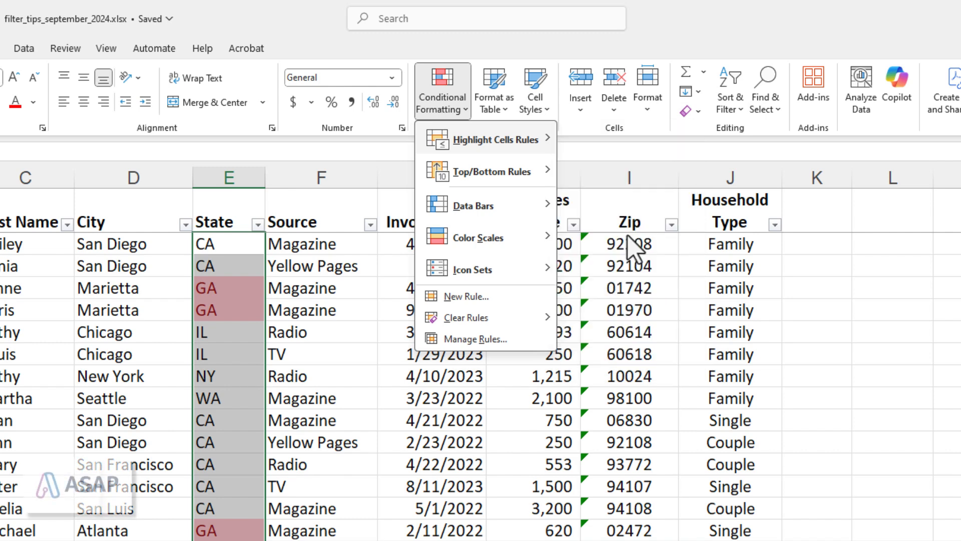
click(492, 139)
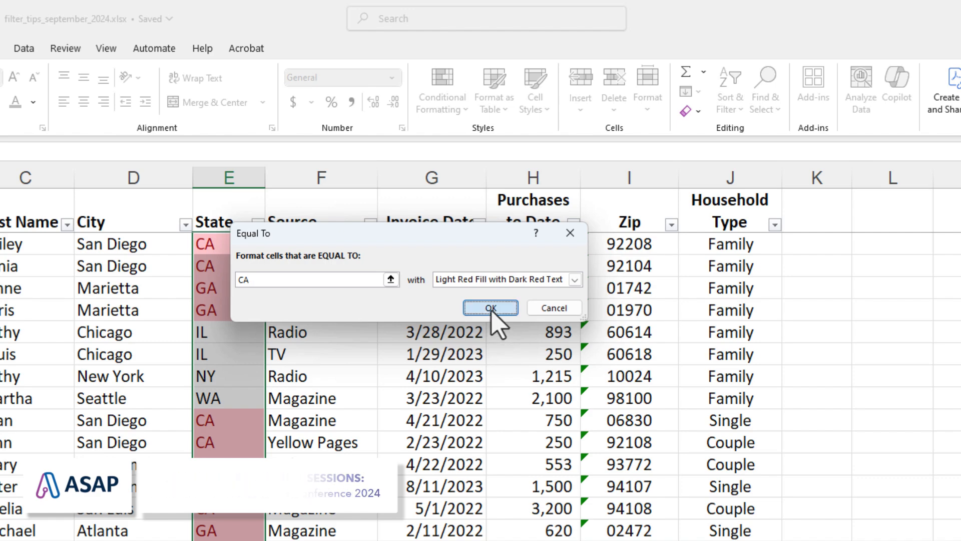
click(490, 308)
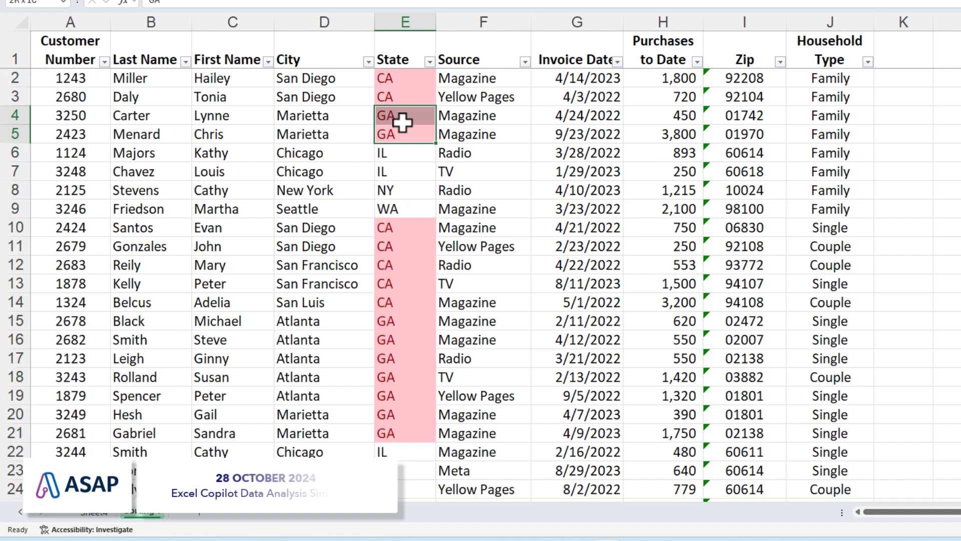
click(482, 264)
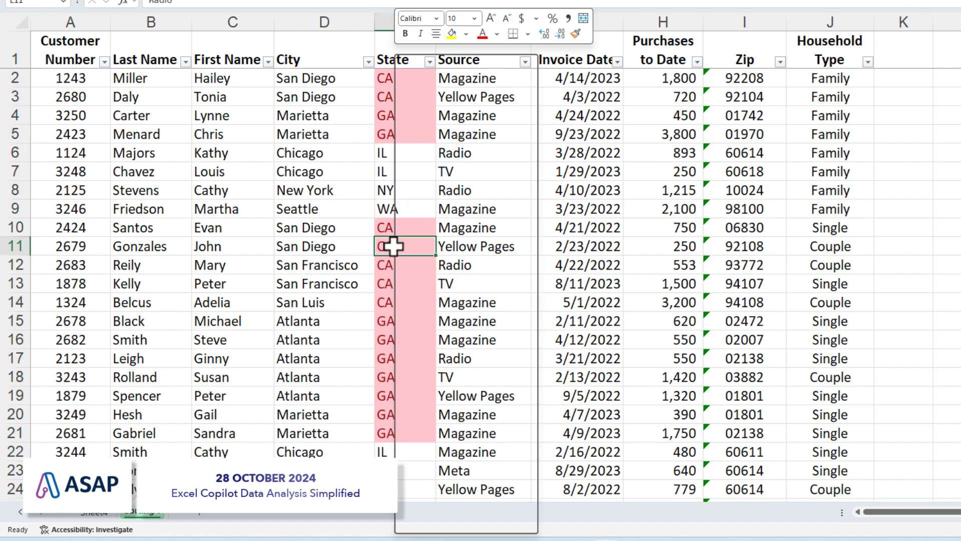
Step: Filter by a highlighted CA cell's color, showing the 16 red CA and GA records
right_click(395, 246)
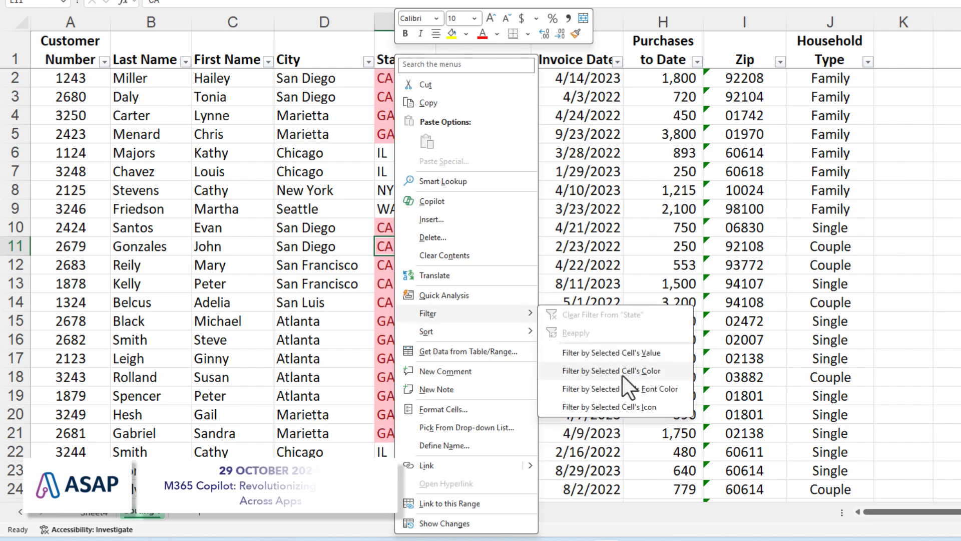
mouse_move(625, 388)
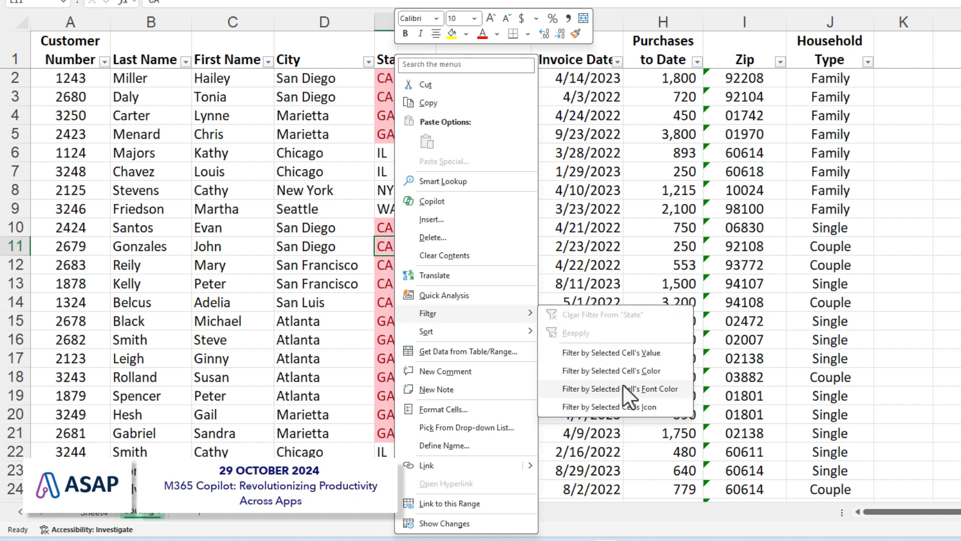
mouse_move(609, 370)
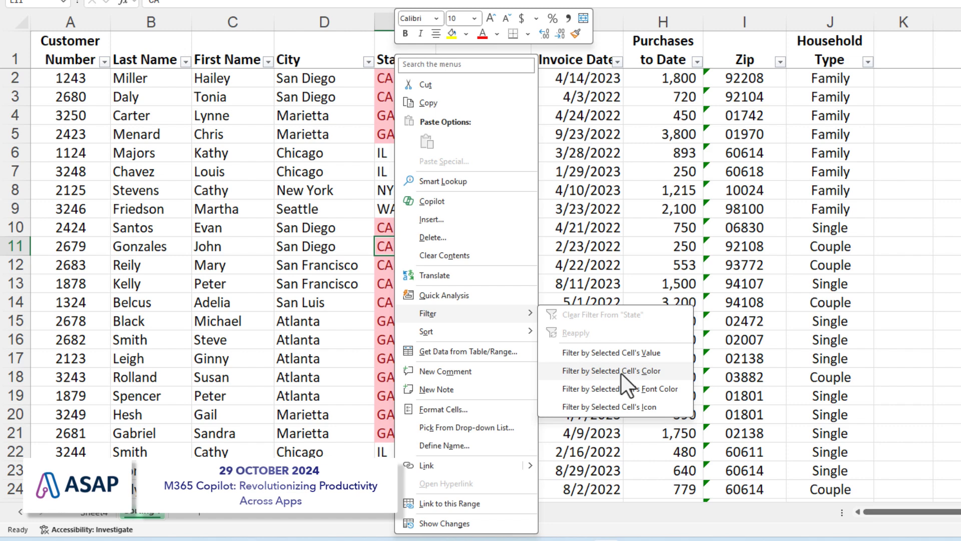
click(610, 370)
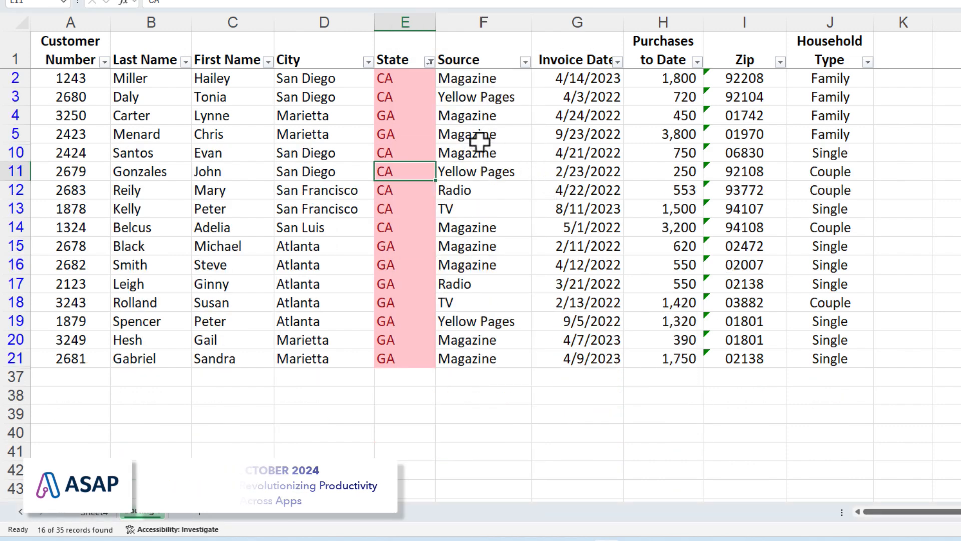